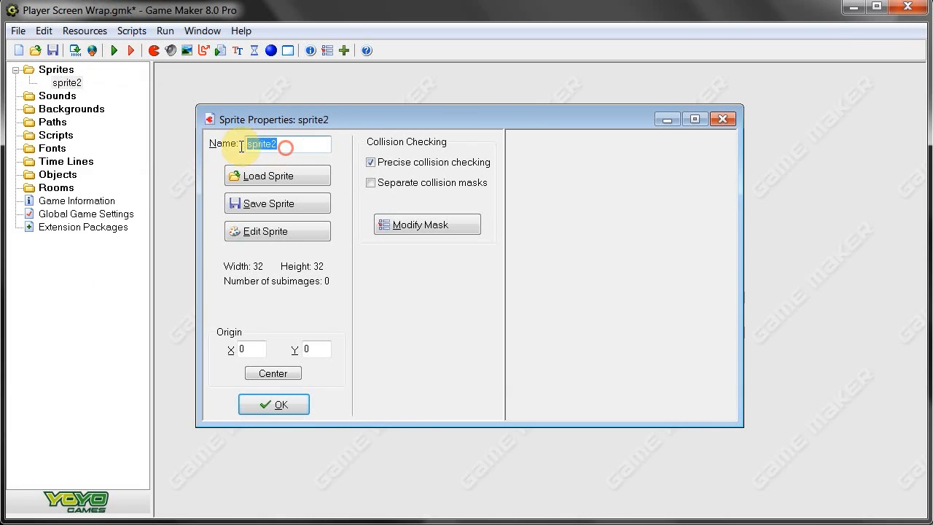
Create sprite spr_plane using the loaded green plane image.
type("spr_plane")
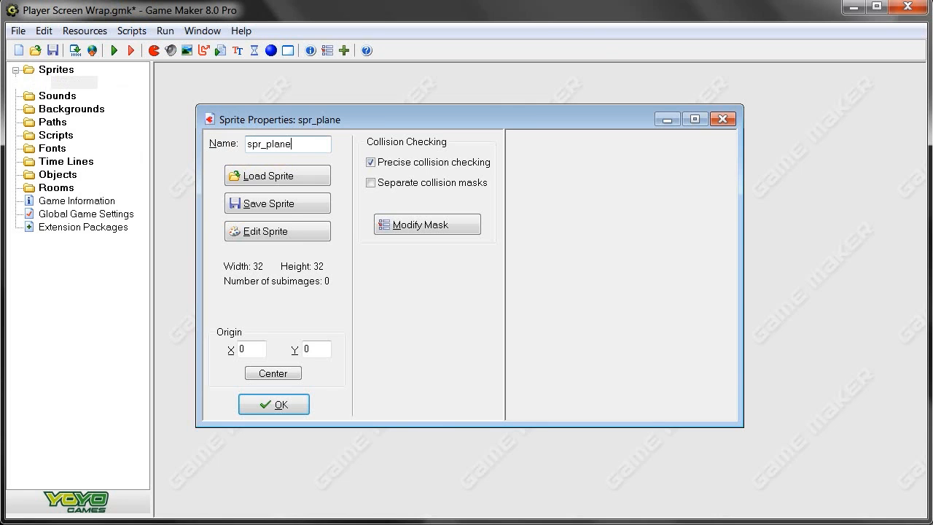
left_click(277, 175)
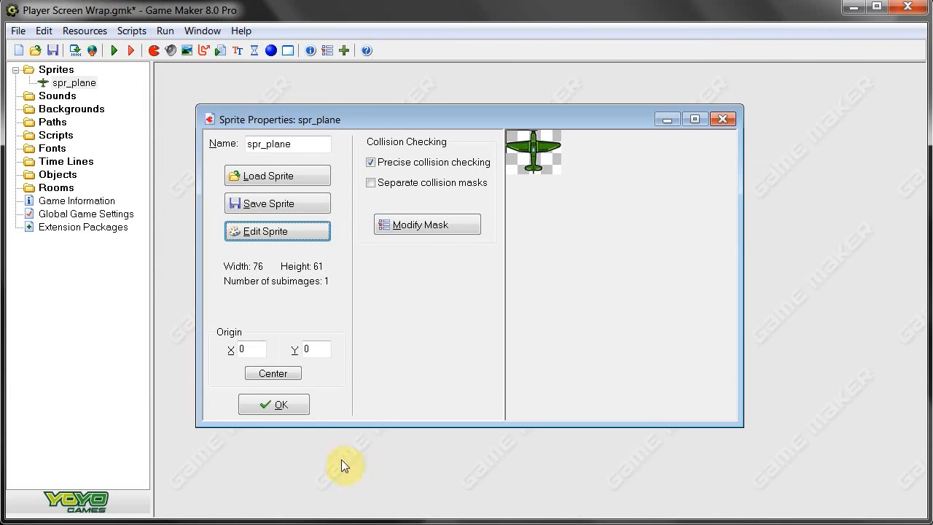
left_click(274, 404)
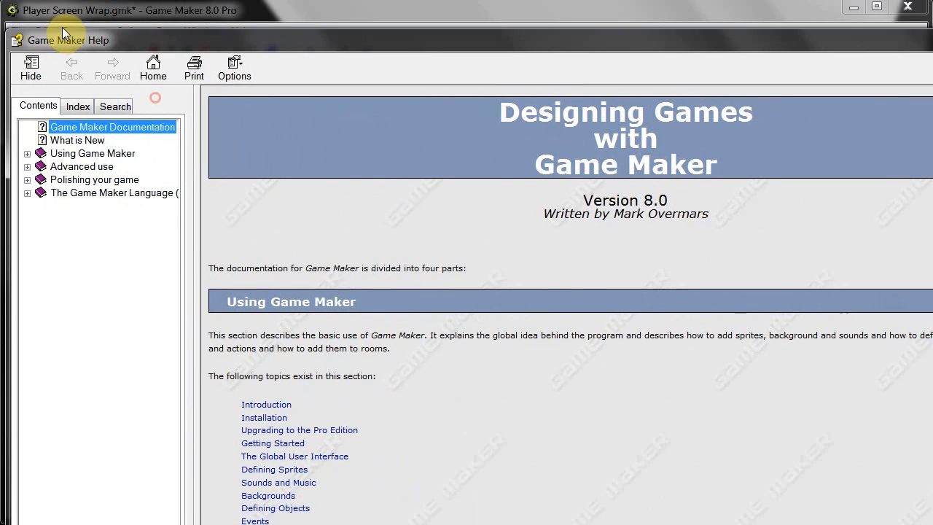
Search Help for 'wrap' and read the Wrap Screen section in the Moving around topic.
left_click(114, 105)
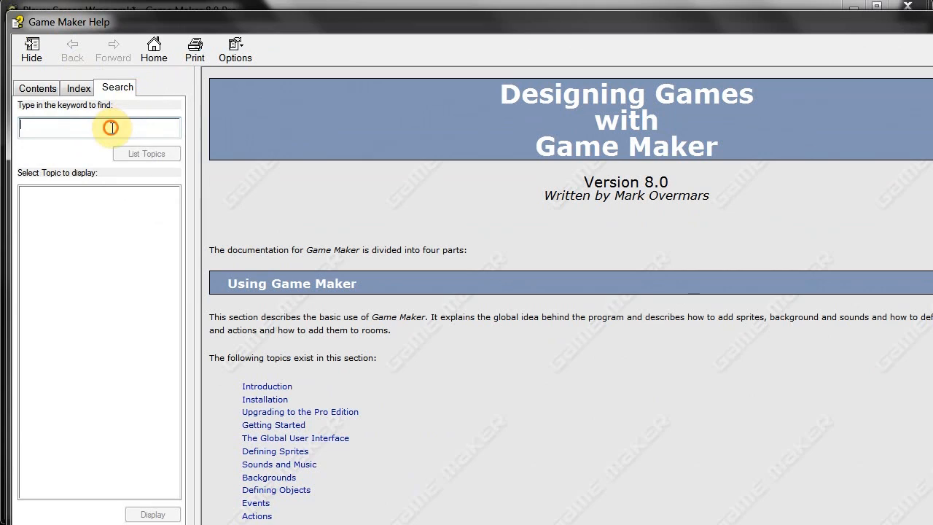
type("wra")
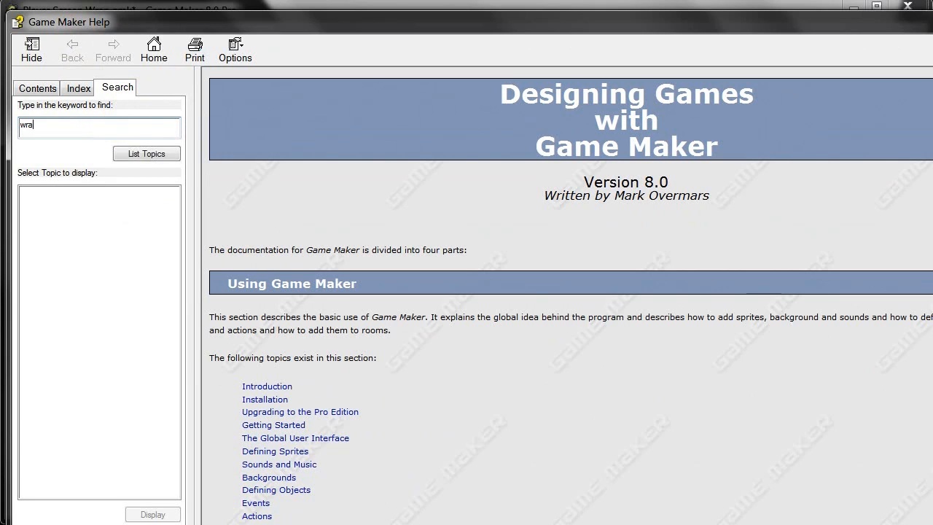
type("p")
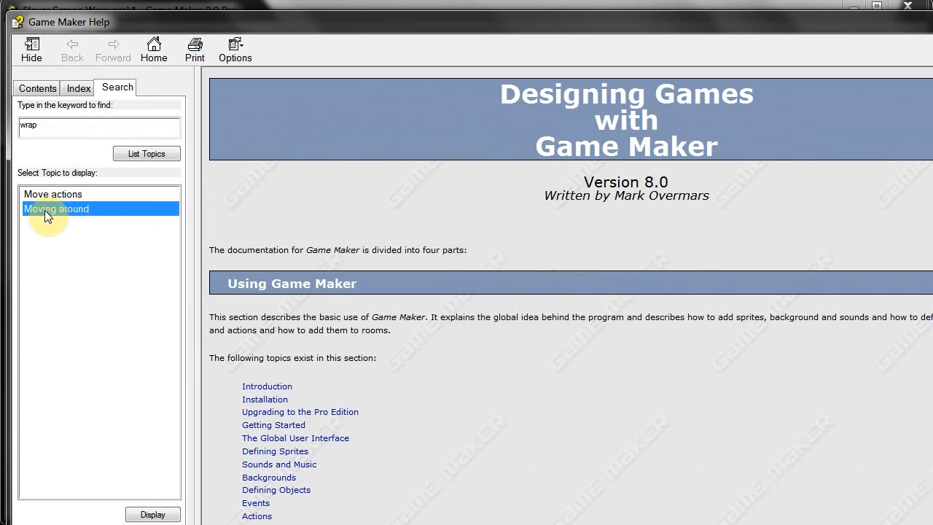
double_click(56, 209)
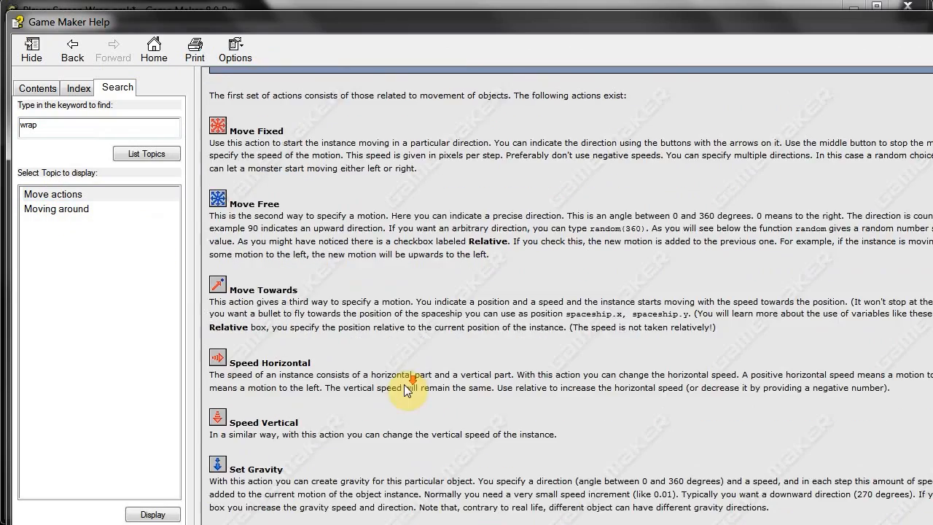
scroll("down", 3)
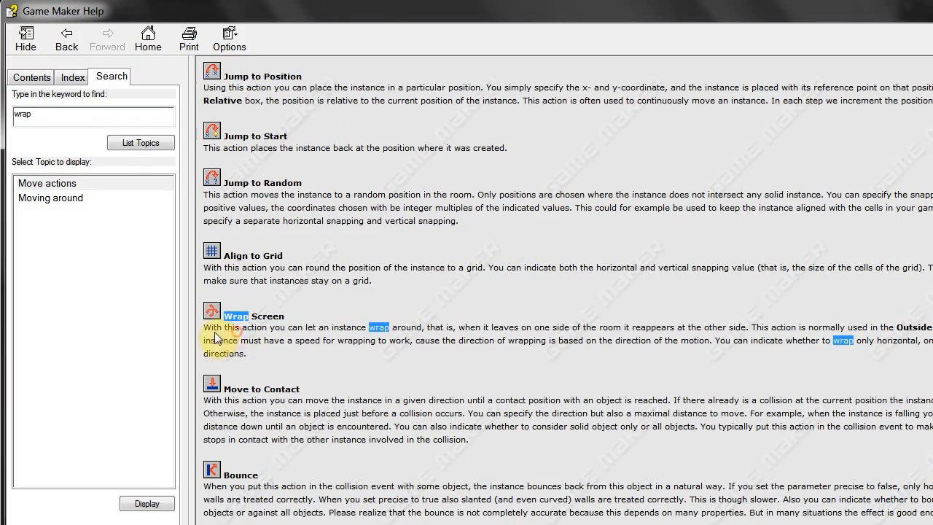
mouse_move(347, 338)
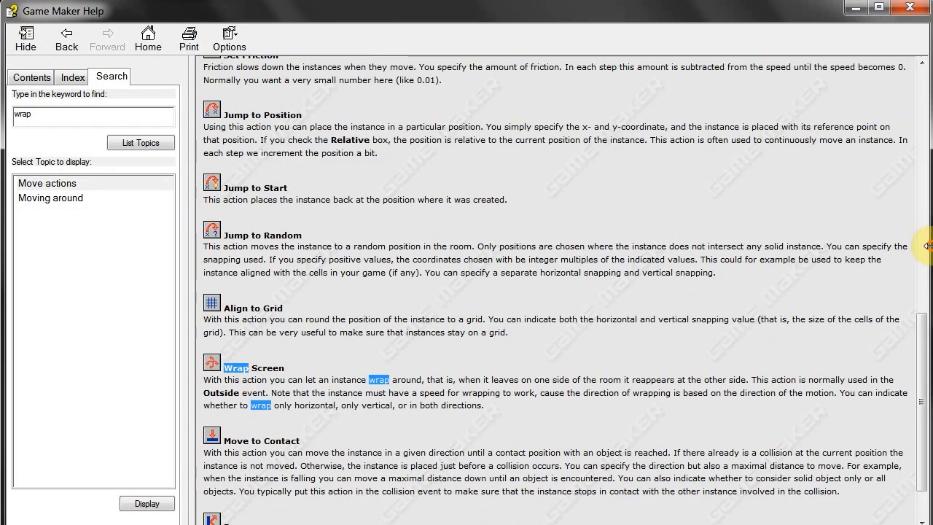
mouse_move(313, 393)
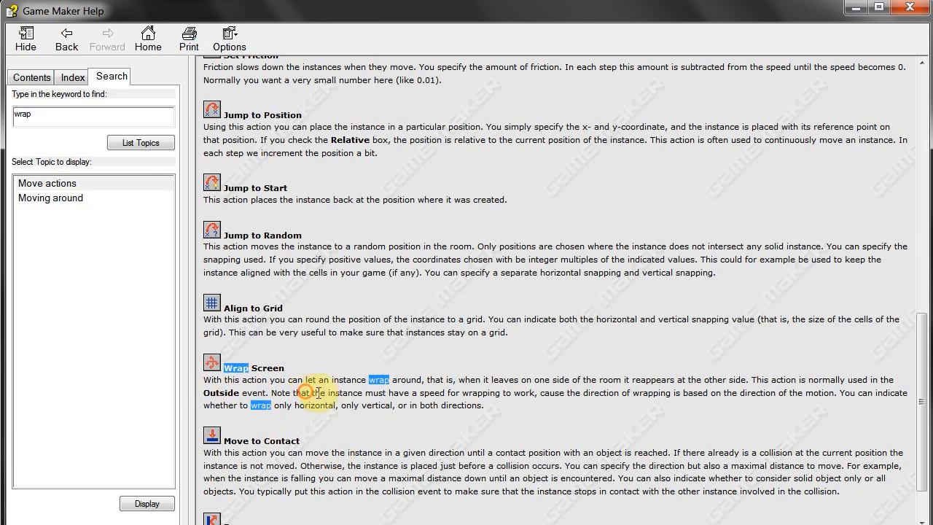
mouse_move(464, 397)
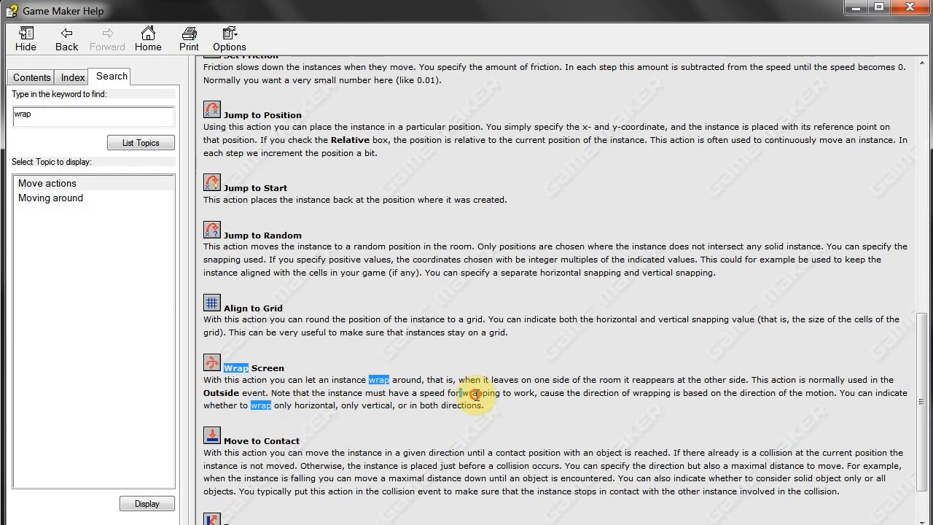
mouse_move(503, 400)
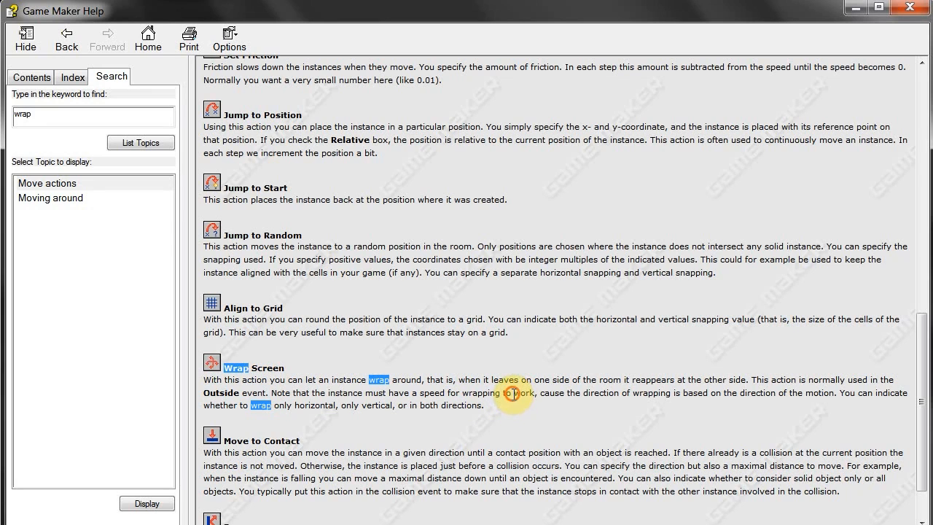
mouse_move(327, 393)
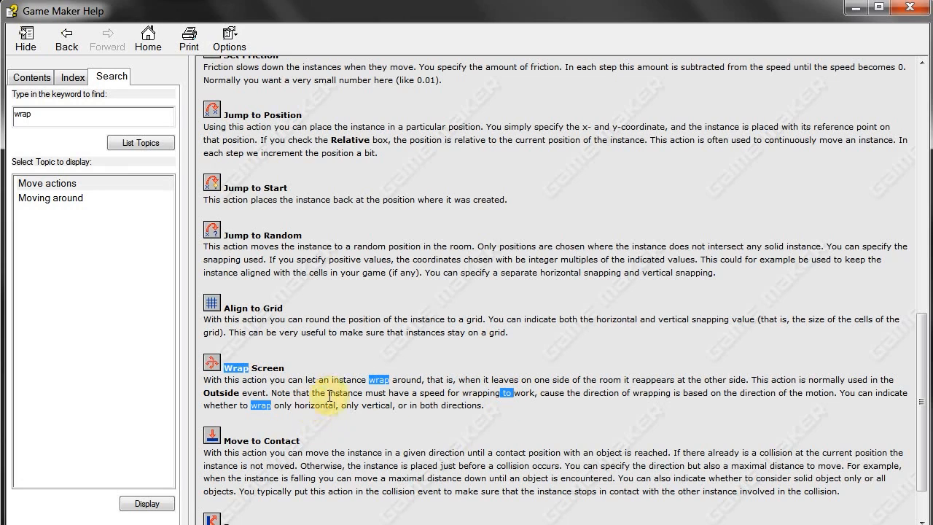
mouse_move(625, 397)
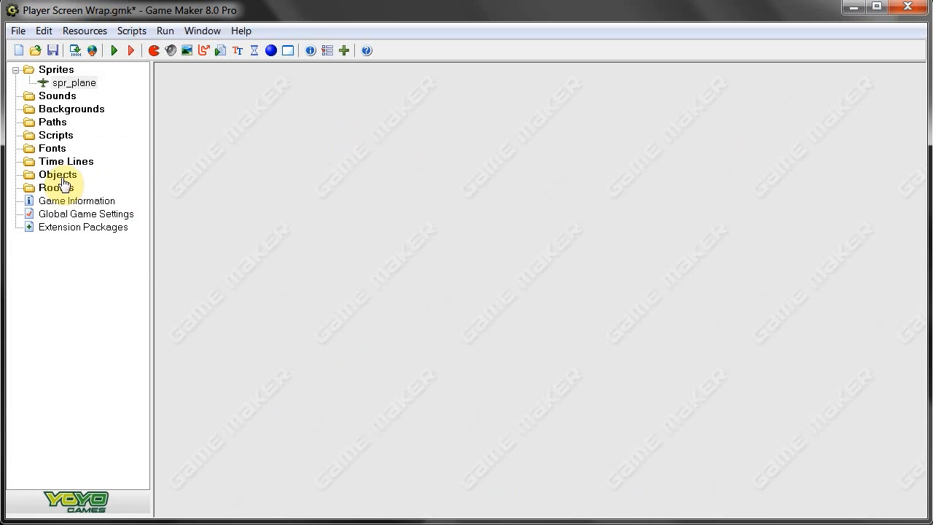
Create room rm_gameWorld with a cyan background colour.
double_click(66, 213)
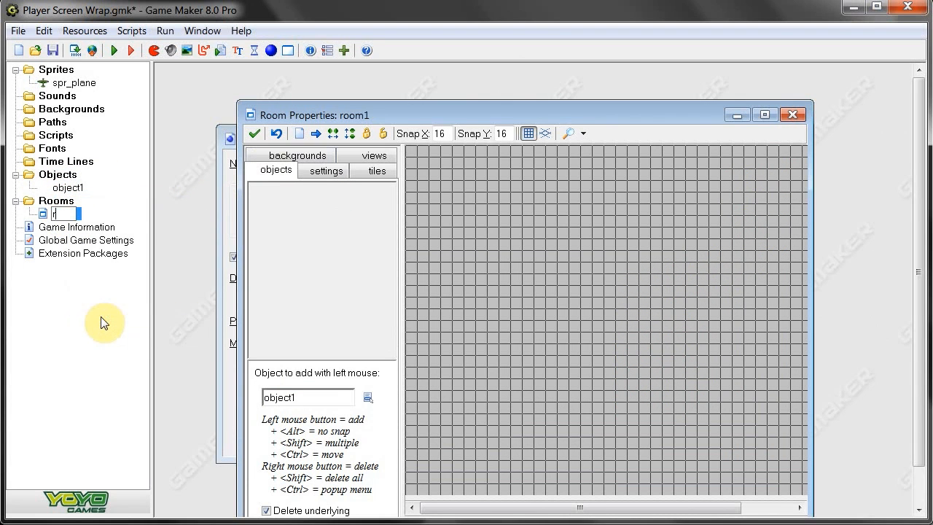
type("rm_gameWorld")
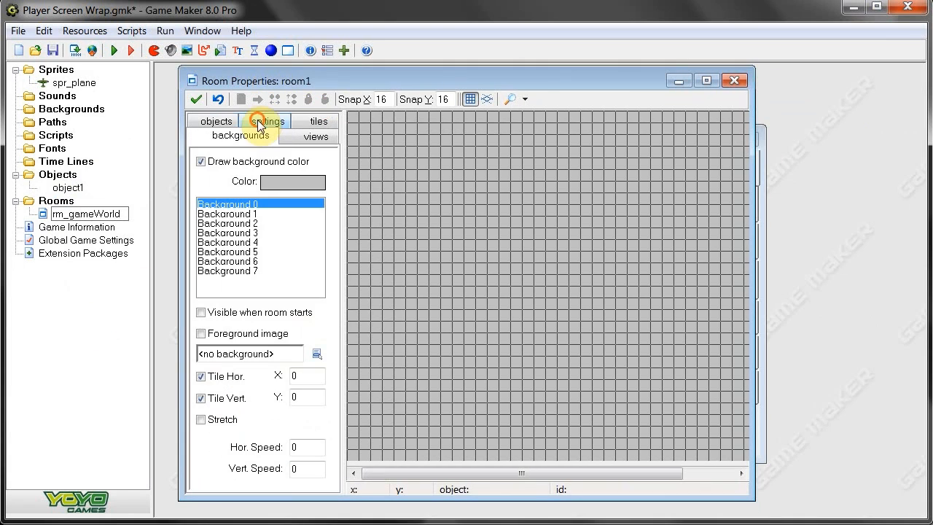
left_click(292, 181)
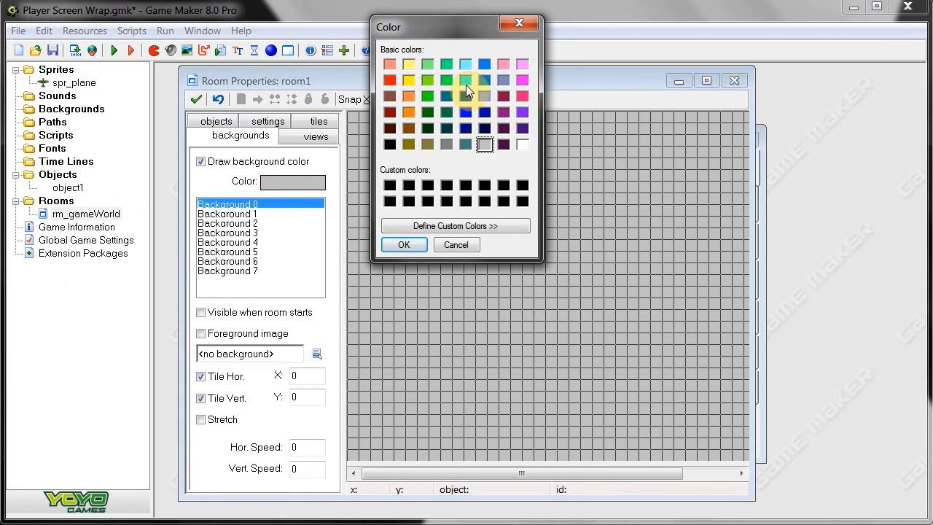
left_click(484, 80)
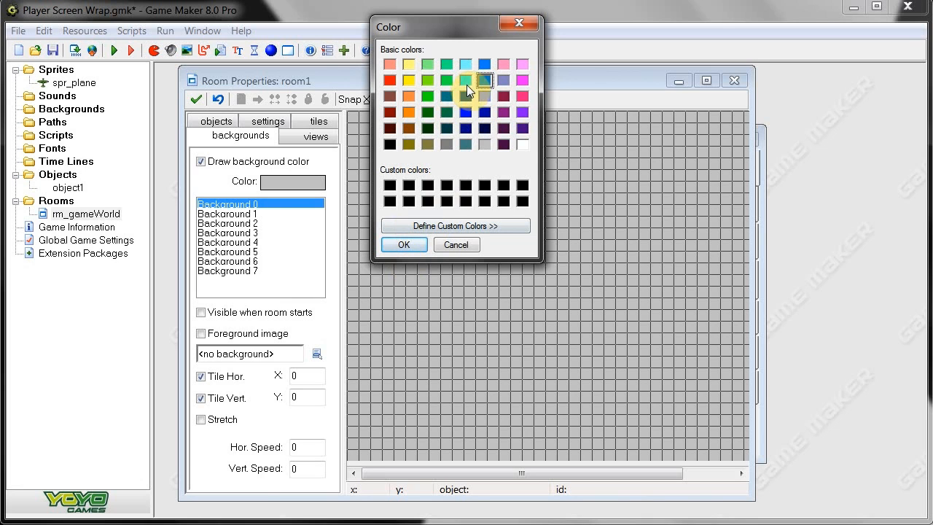
left_click(404, 245)
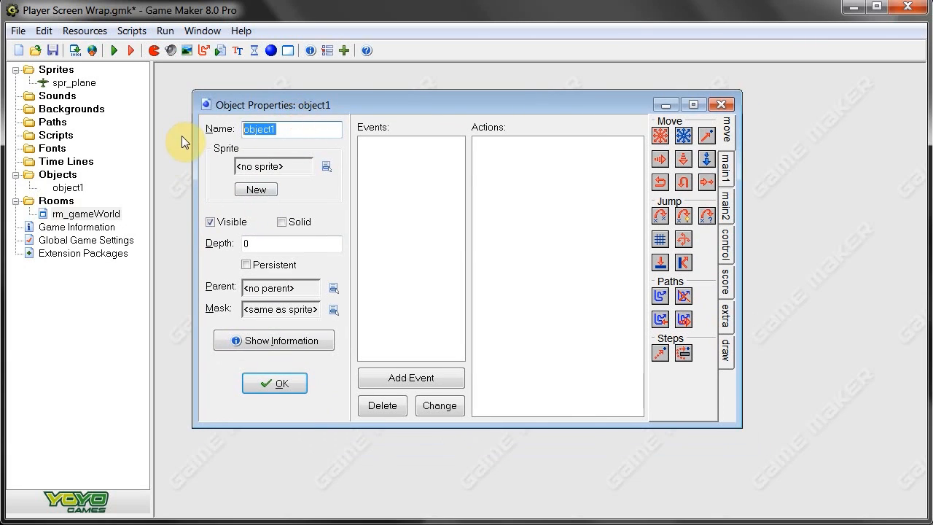
Name the object obj_player with sprite spr_plane and add a Key Press <Left> event.
type("obj_player")
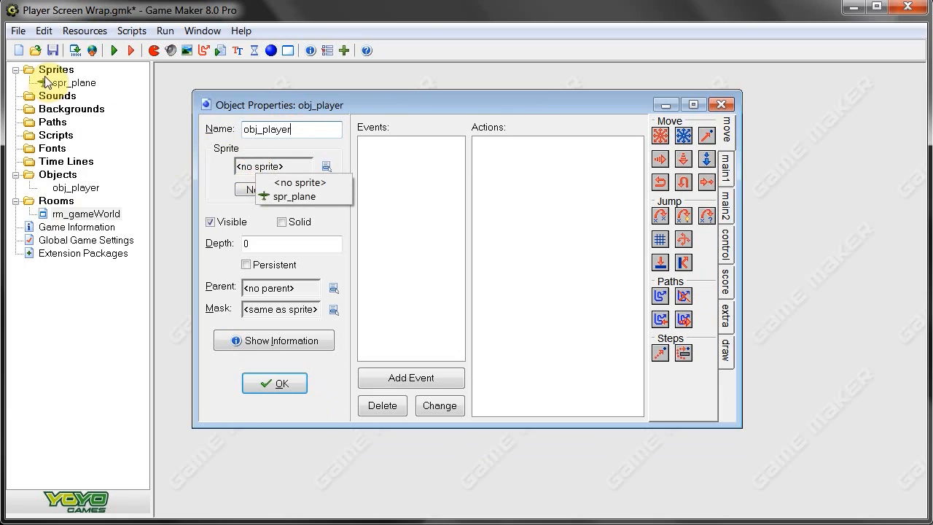
left_click(293, 197)
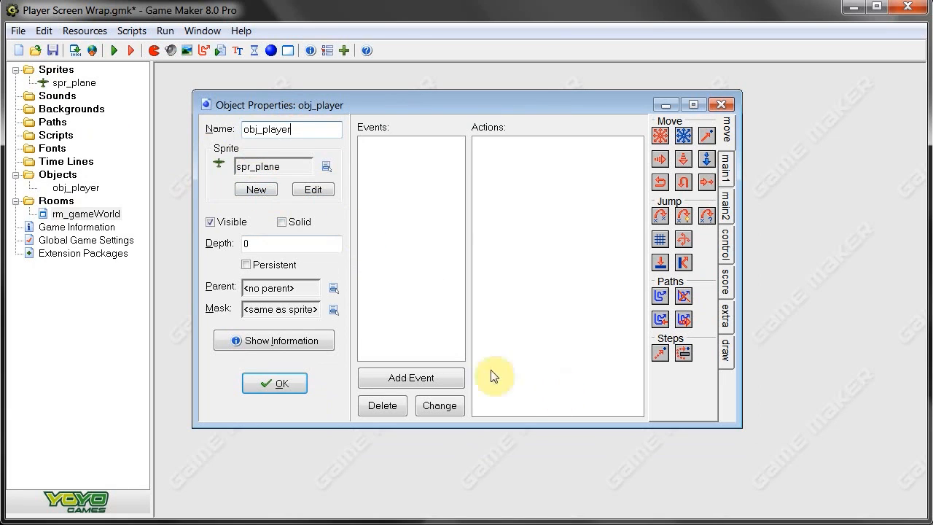
left_click(411, 378)
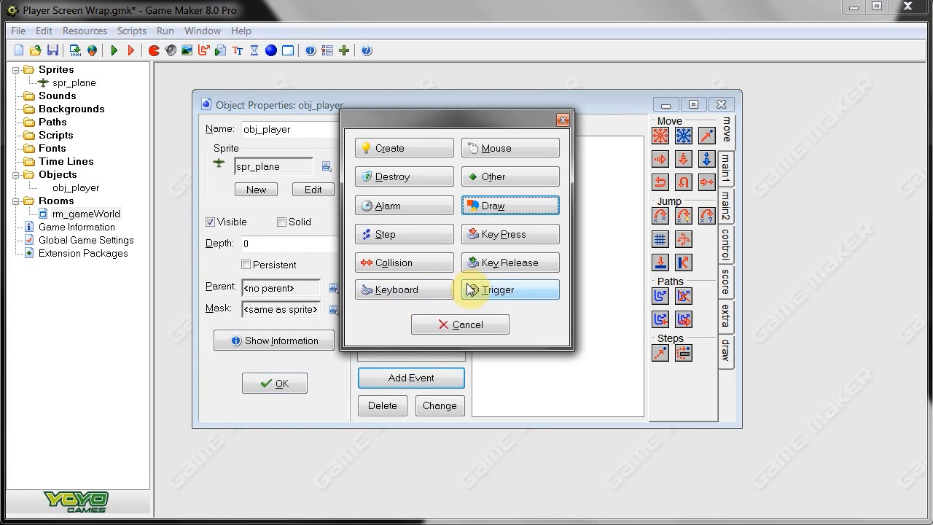
left_click(510, 234)
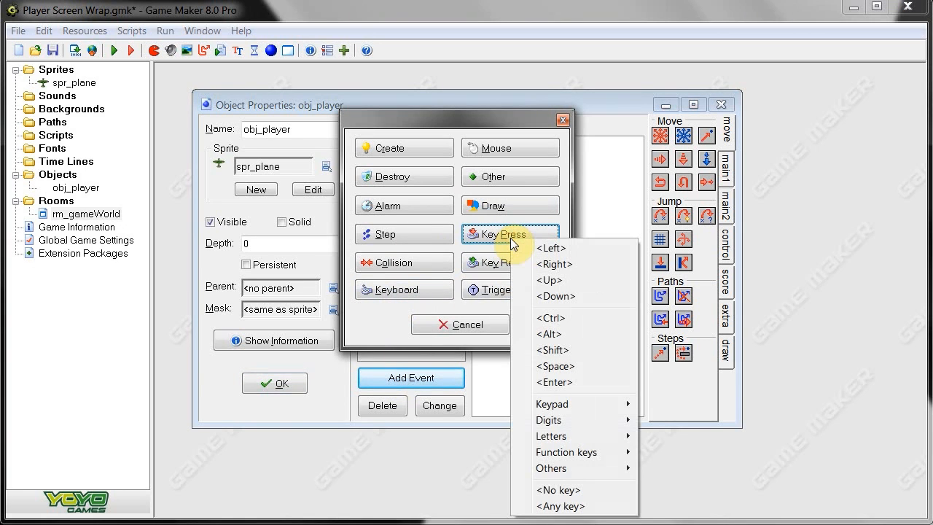
left_click(551, 248)
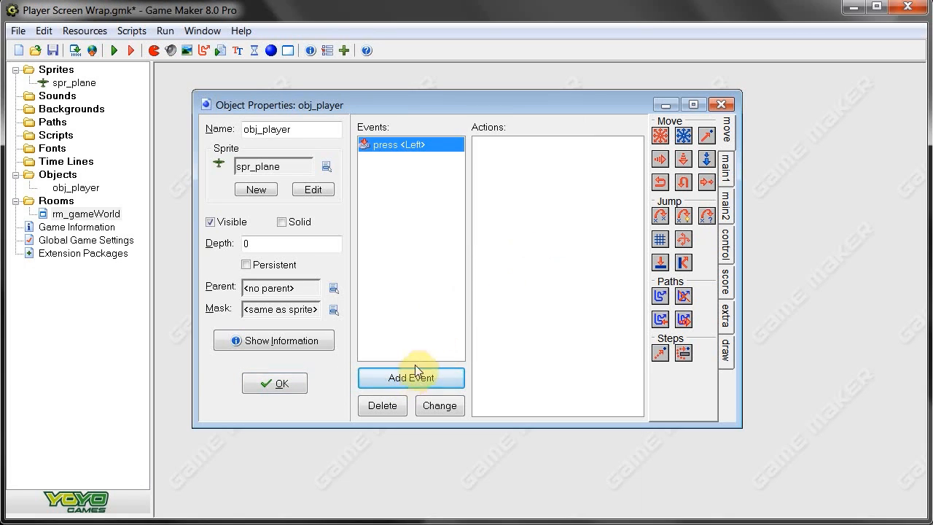
left_click(411, 378)
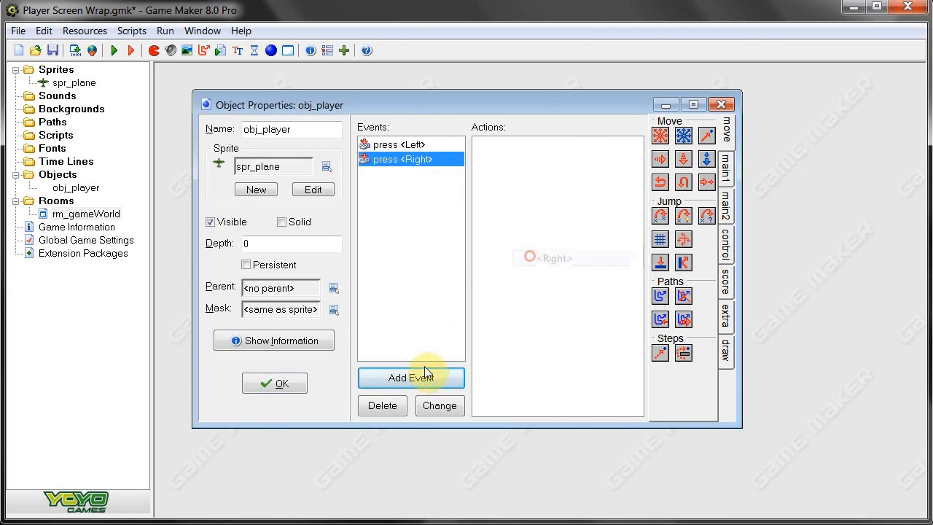
Give the Left press event code setting hspeed = -10.
left_click(411, 378)
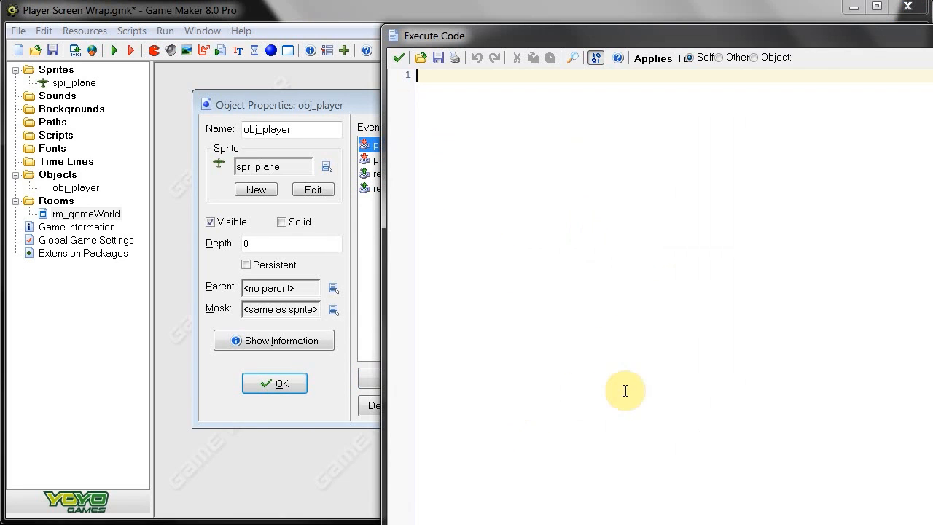
type("hspeed")
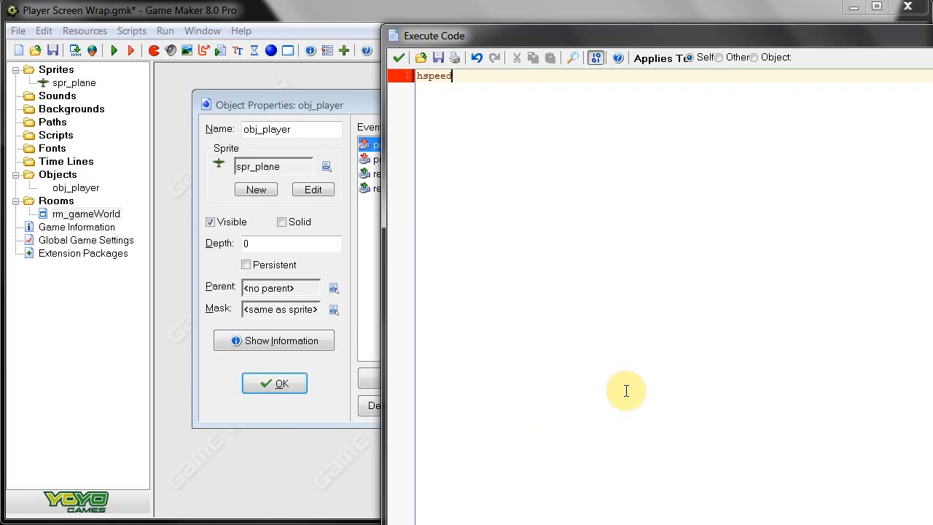
type("= -10")
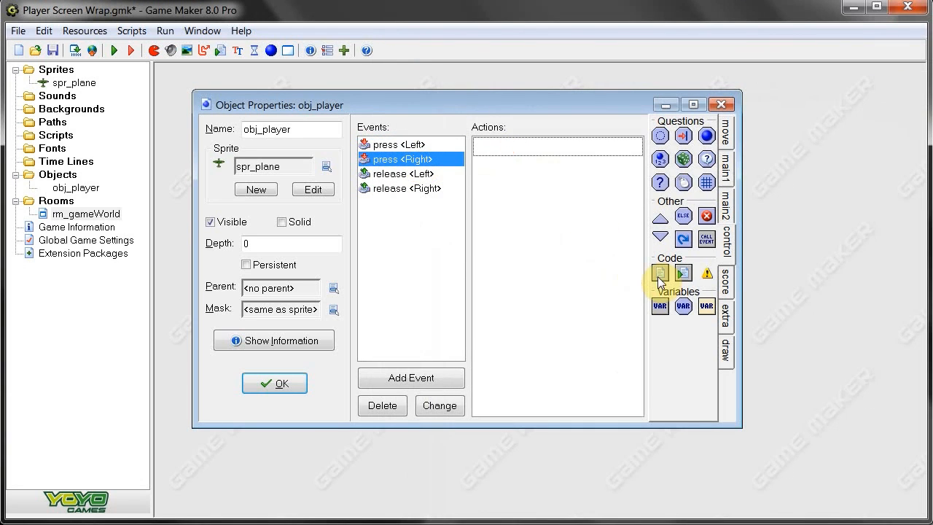
Add code hspeed = 10 to the Right press event and hspeed = 0 to the Left release event.
left_click(659, 273)
type("hspeed =")
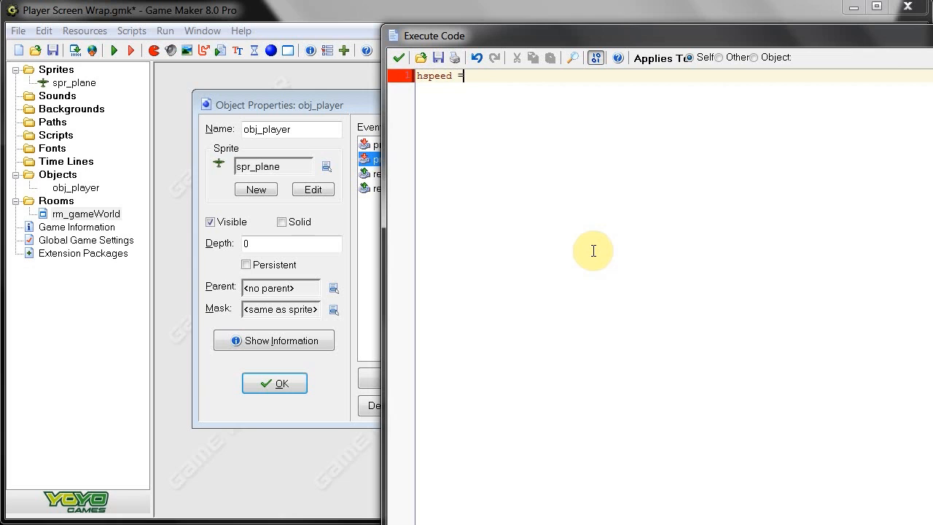
type("10;")
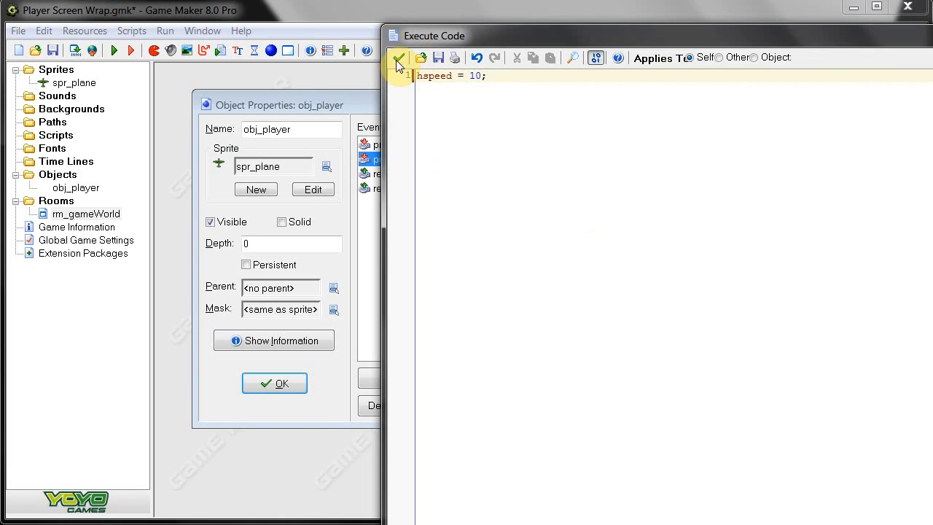
left_click(399, 58)
type("hs")
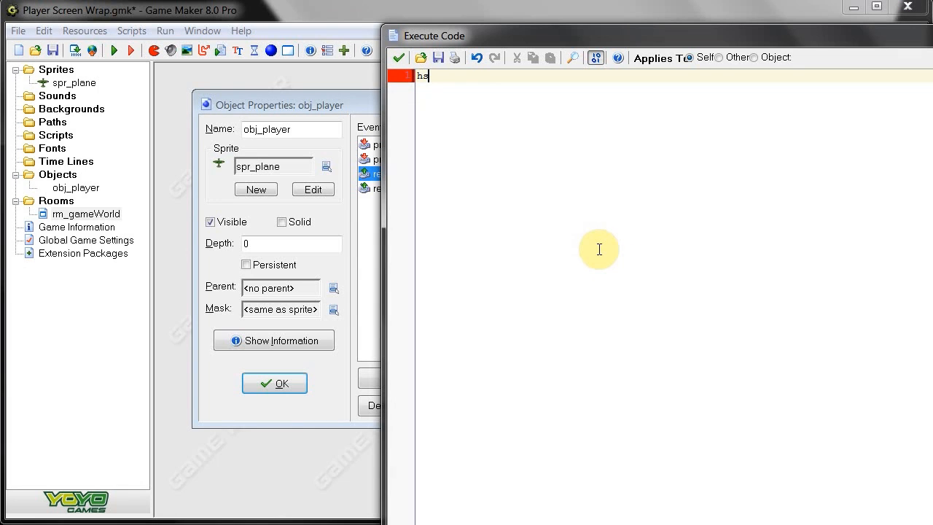
type("peed = 0;")
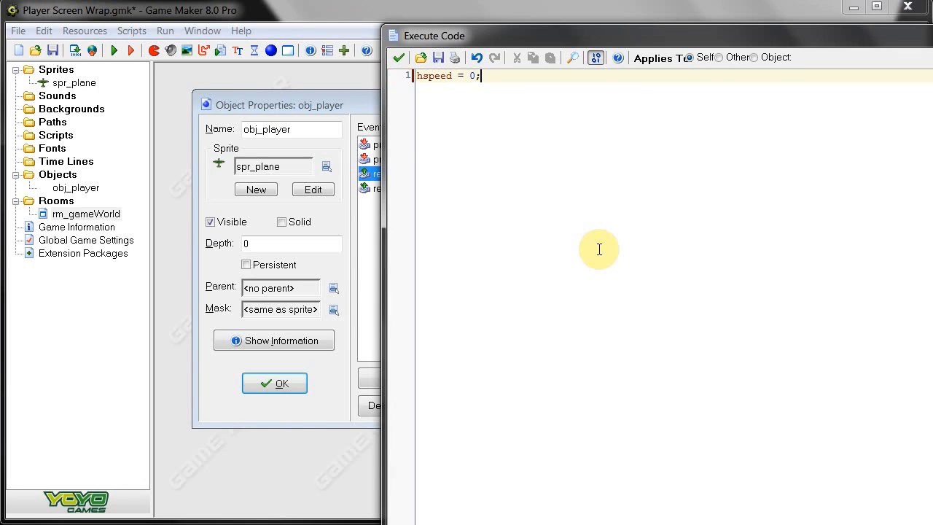
mouse_move(399, 58)
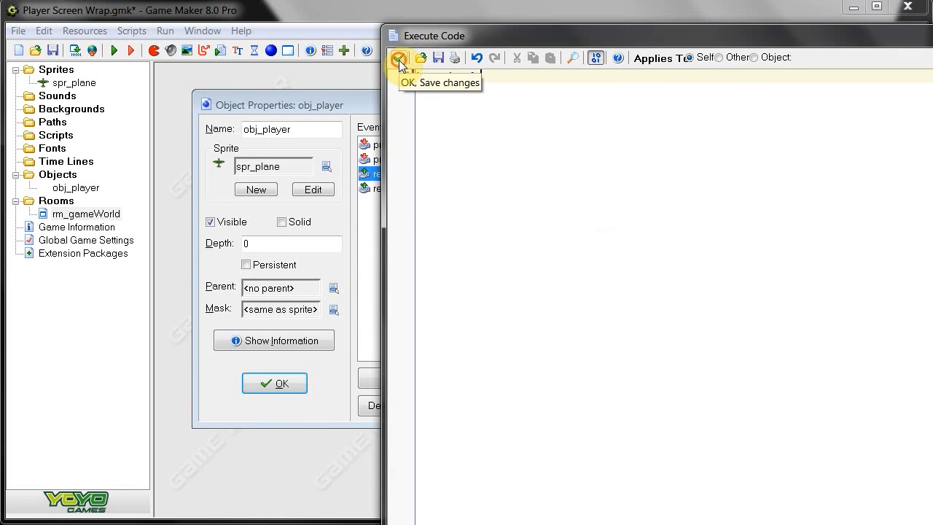
left_click(399, 58)
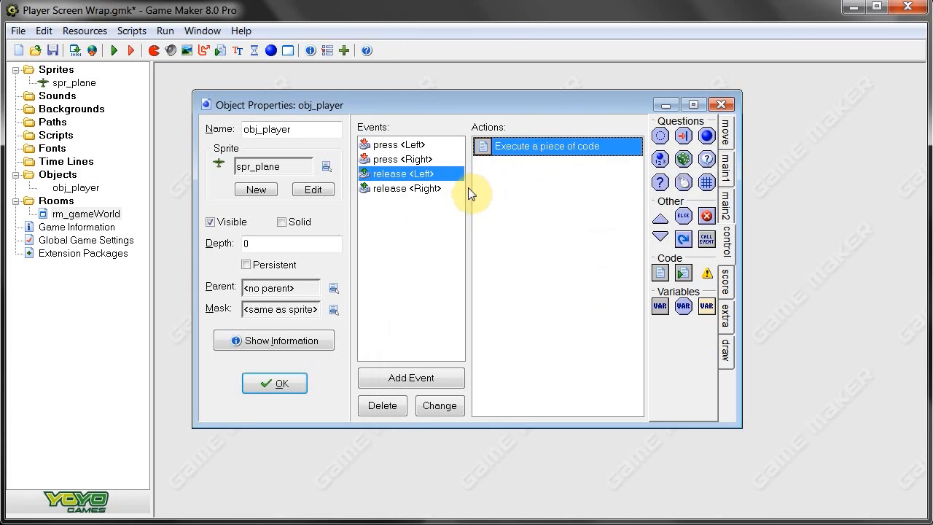
Add an Outside Room event with a Wrap Screen action in the horizontal direction.
left_click(407, 188)
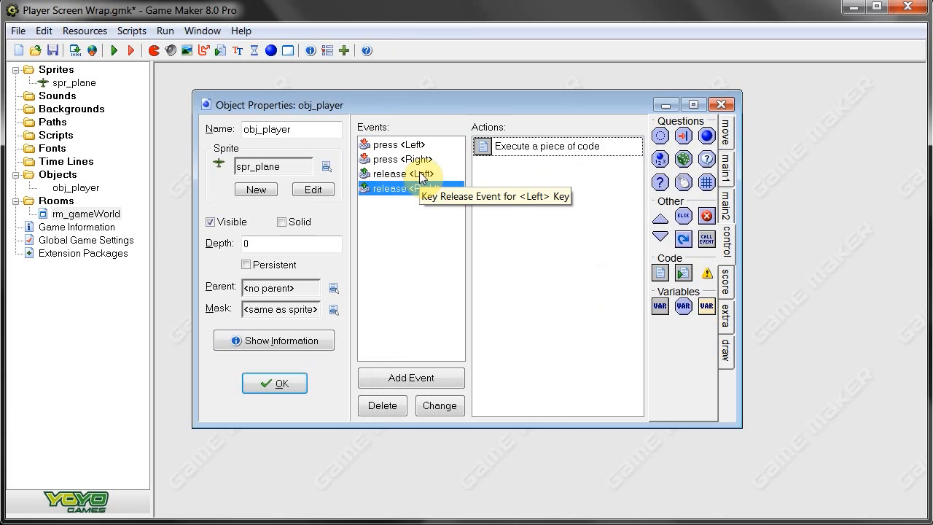
left_click(414, 188)
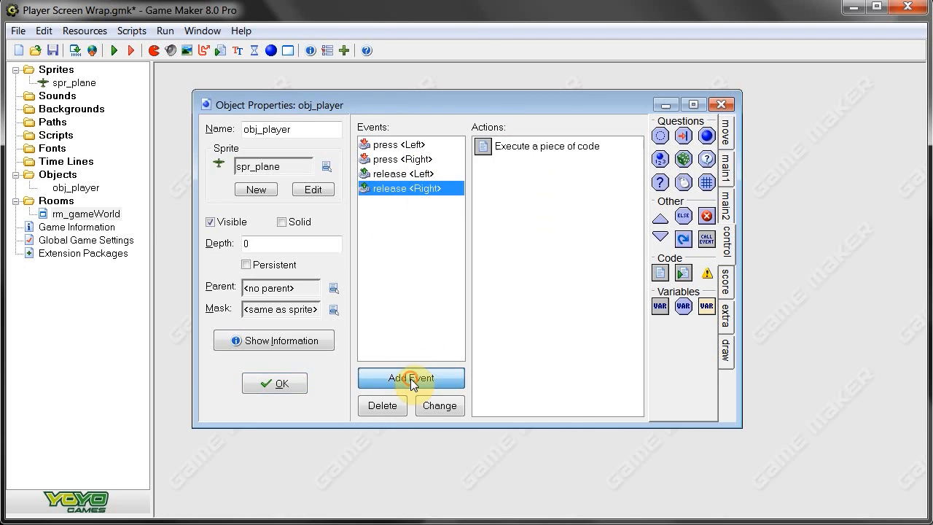
left_click(411, 378)
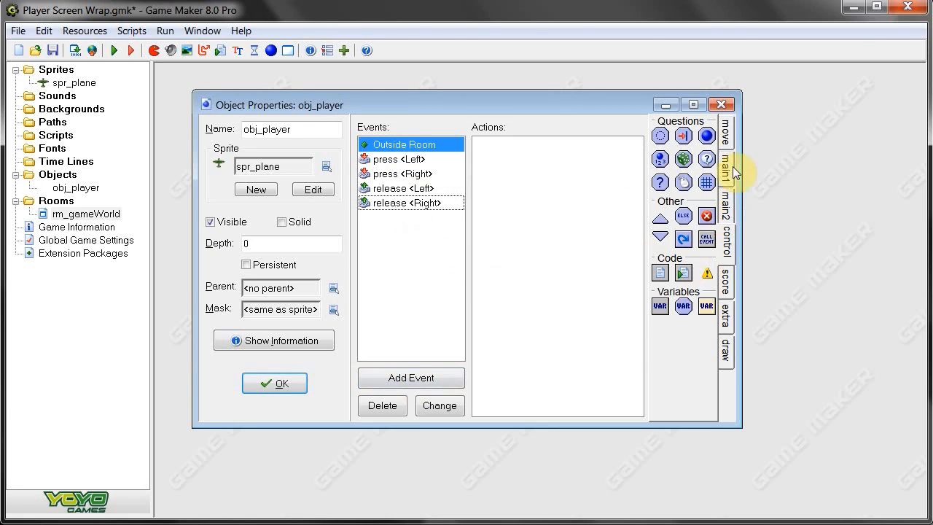
left_click(726, 134)
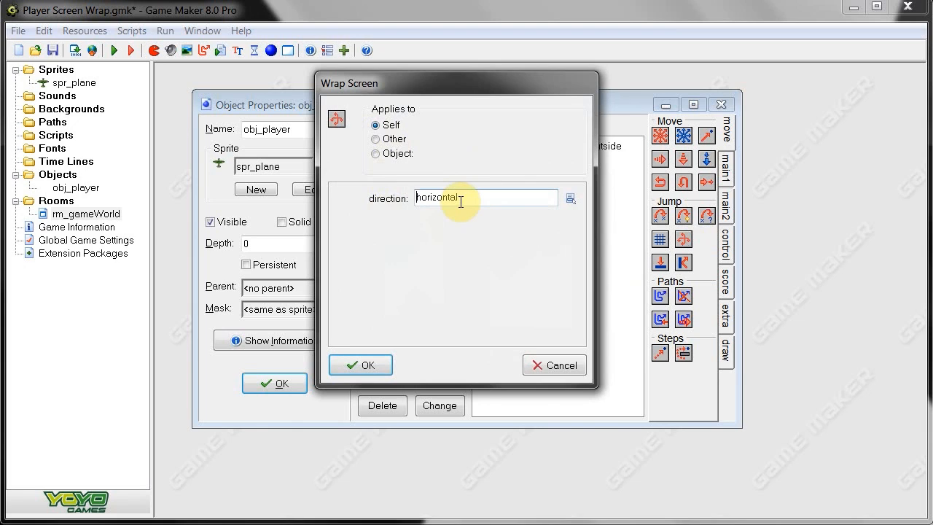
left_click(570, 199)
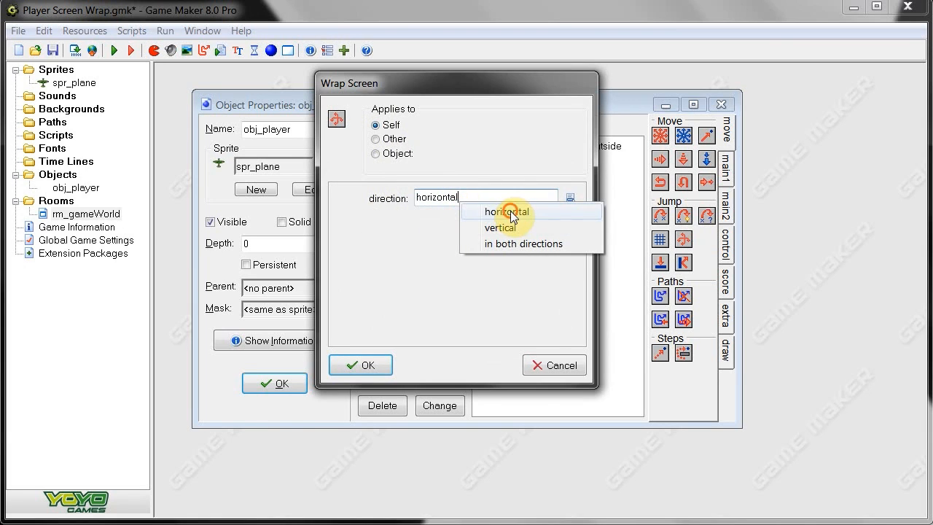
mouse_move(502, 228)
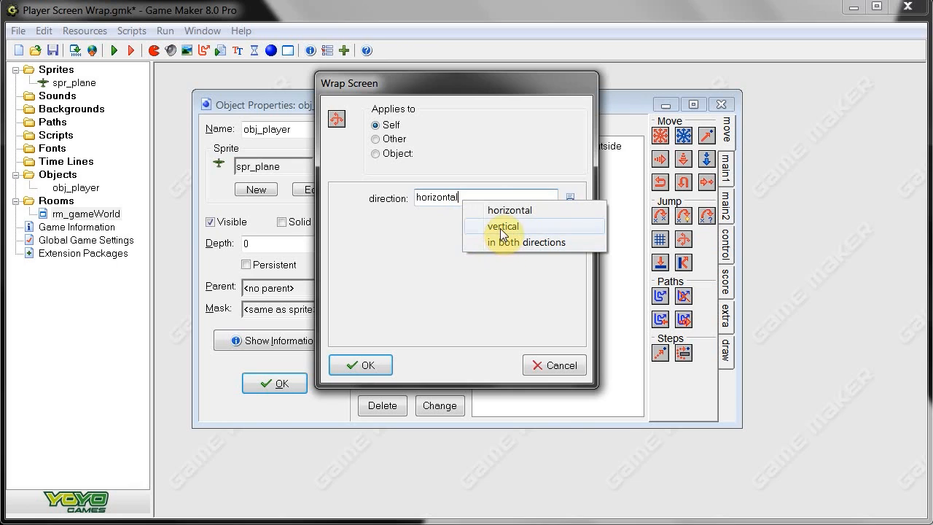
mouse_move(516, 210)
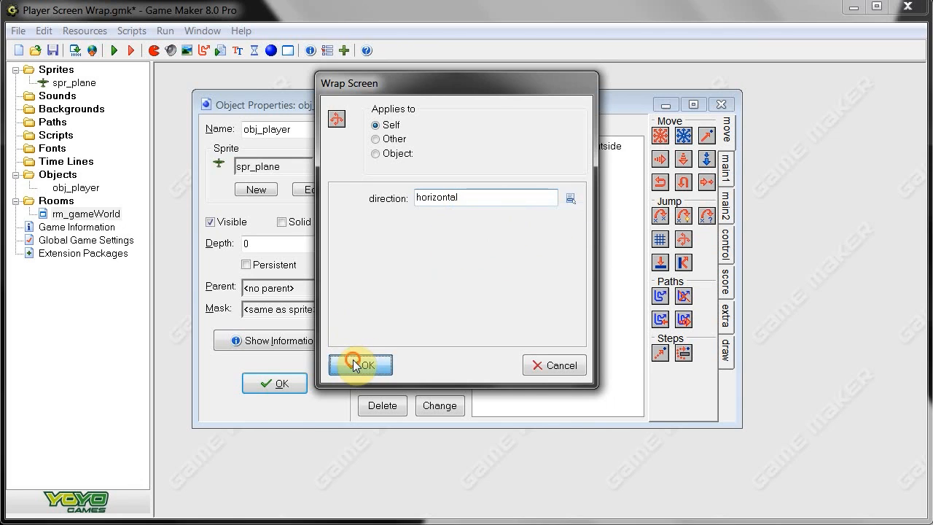
left_click(360, 365)
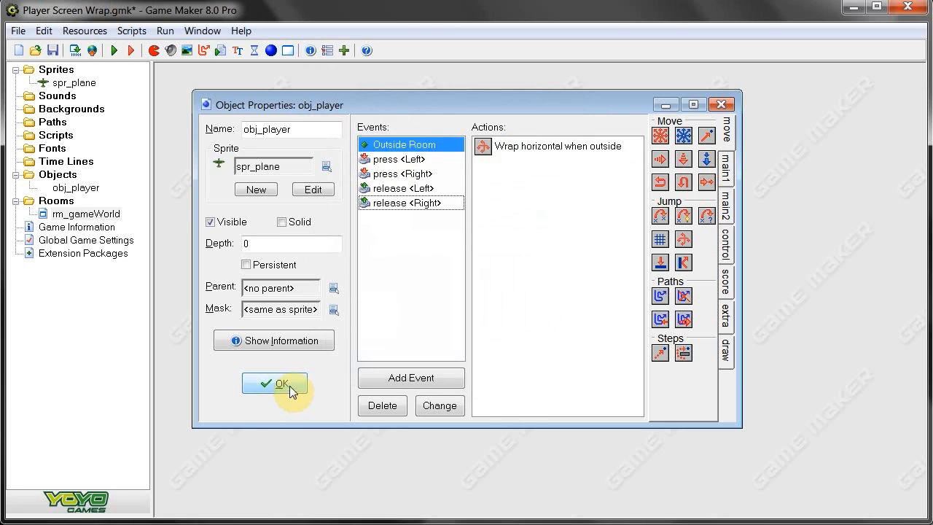
Place an obj_player instance near the centre of rm_gameWorld and close the room.
left_click(274, 383)
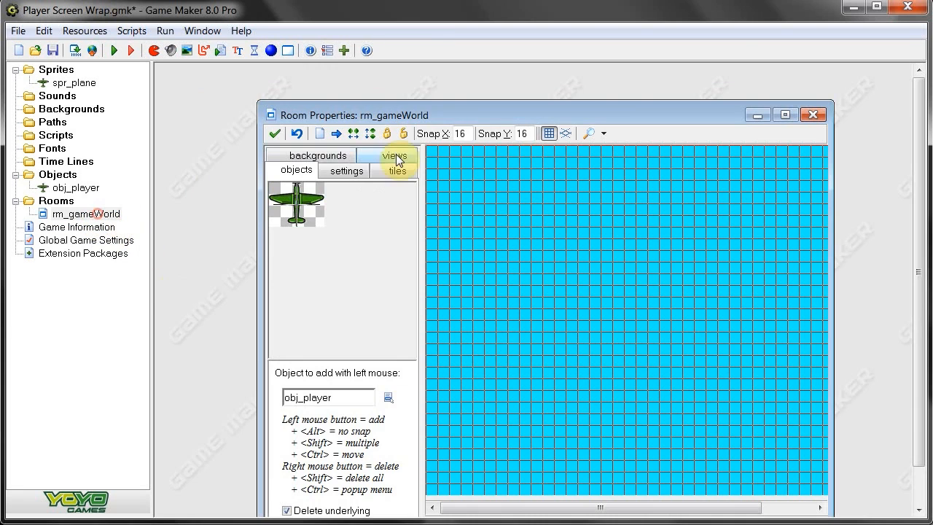
left_click(551, 265)
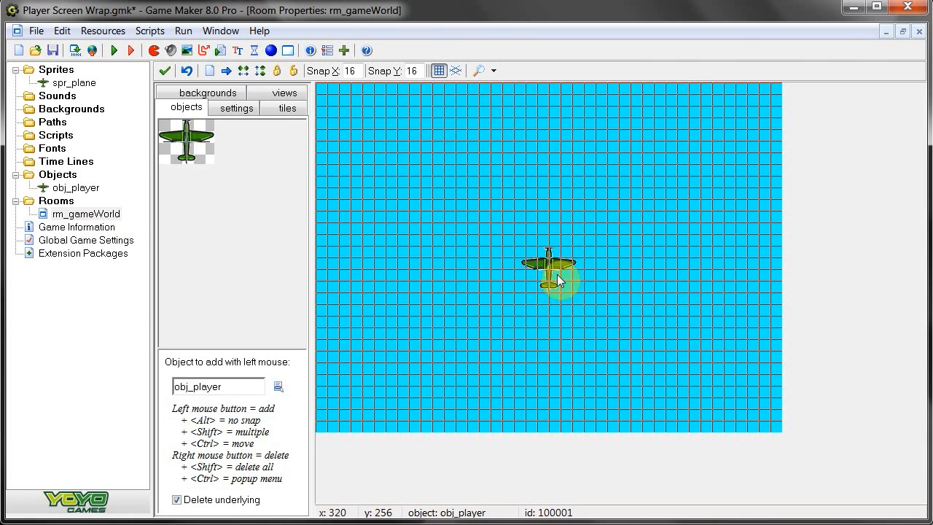
mouse_move(510, 379)
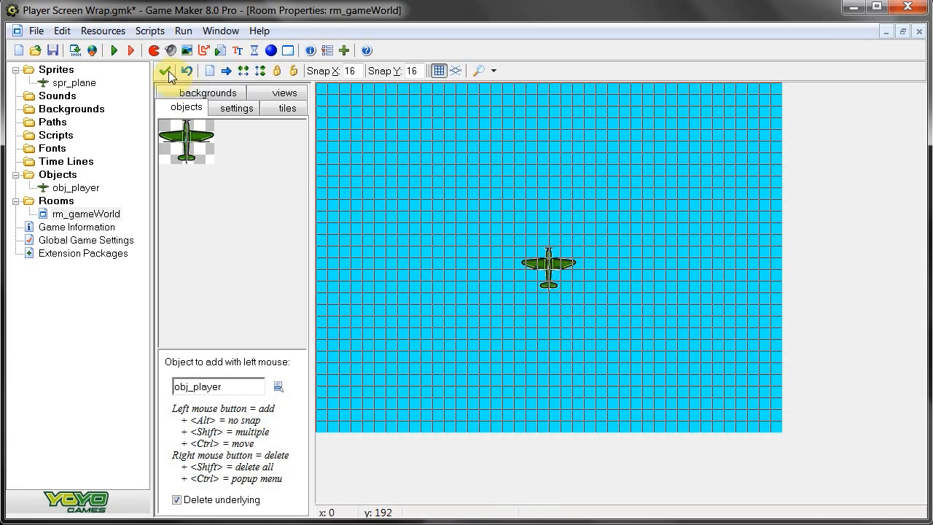
left_click(166, 70)
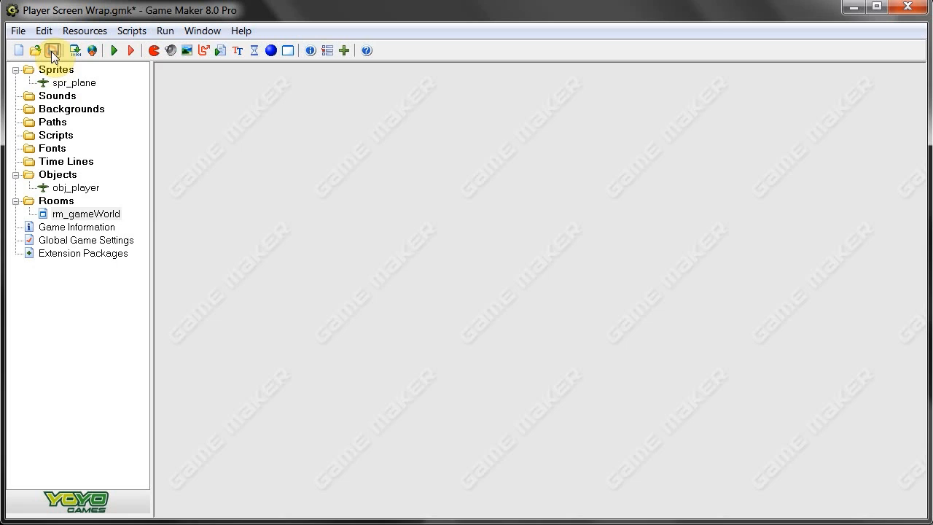
Save the project and run the game to test it.
left_click(52, 49)
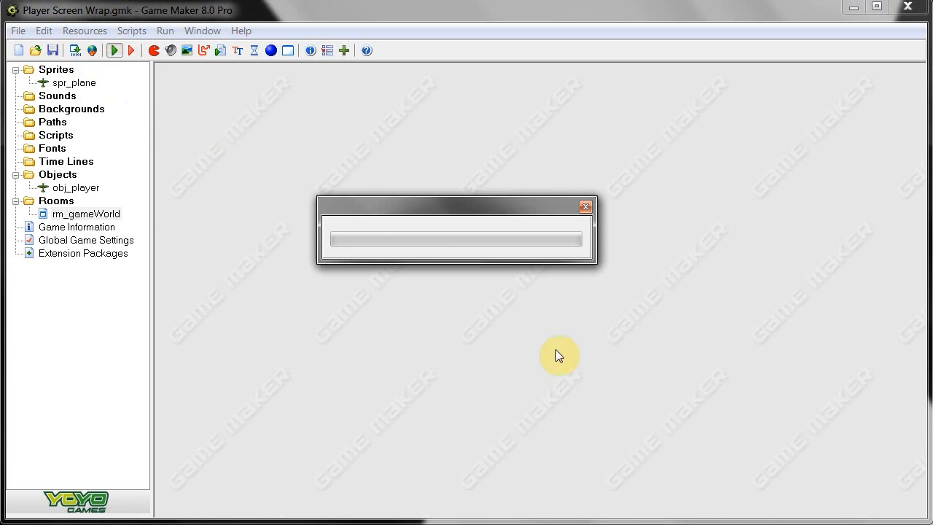
left_click(114, 50)
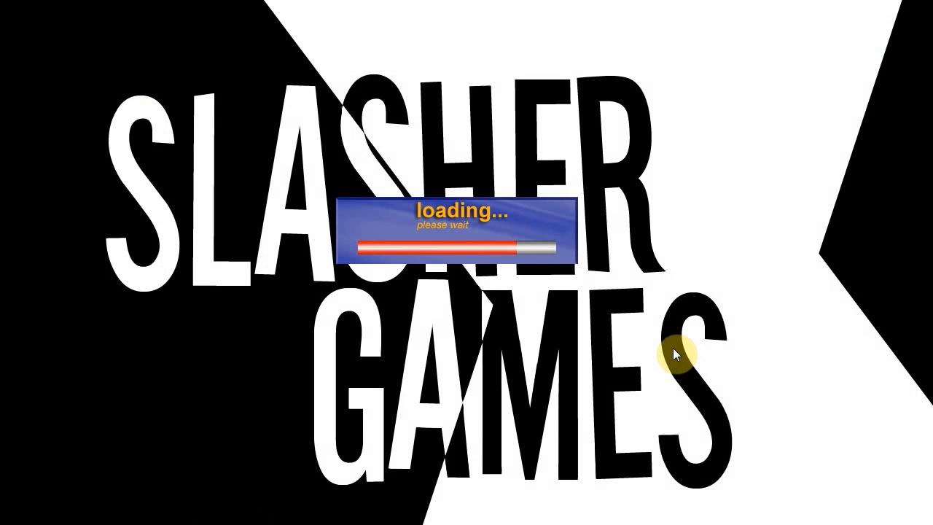